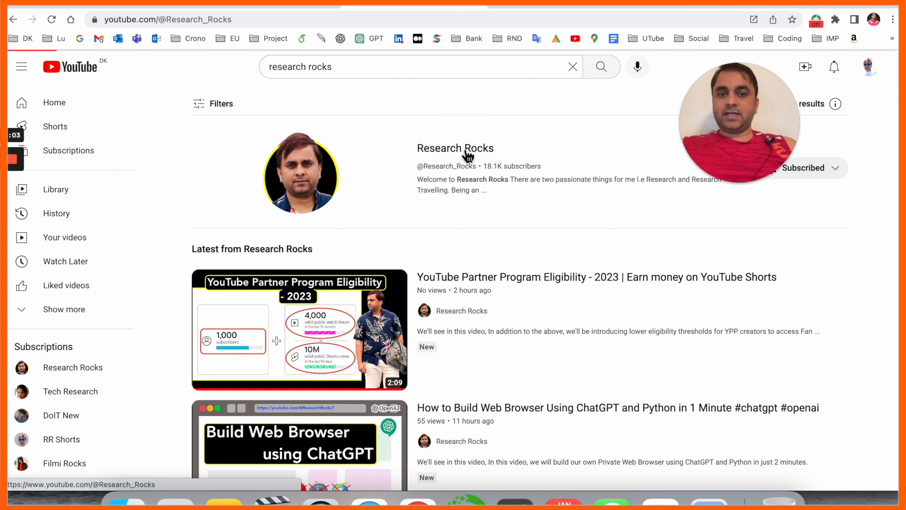
# - Leave the YouTube results and load the Google start page (google.co.in)
pyautogui.click(463, 151)
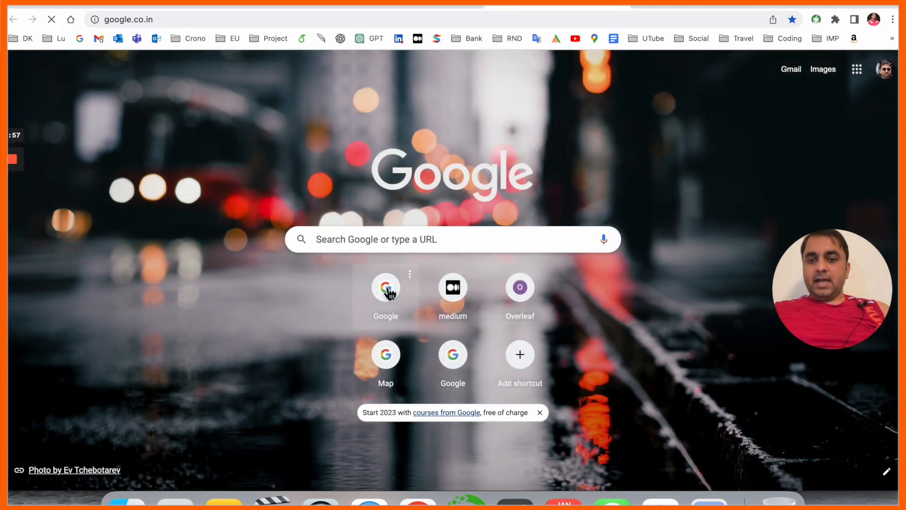
# - Search Google for 'Rytr' and open the Rytr Official Website result
pyautogui.write('Rytr')
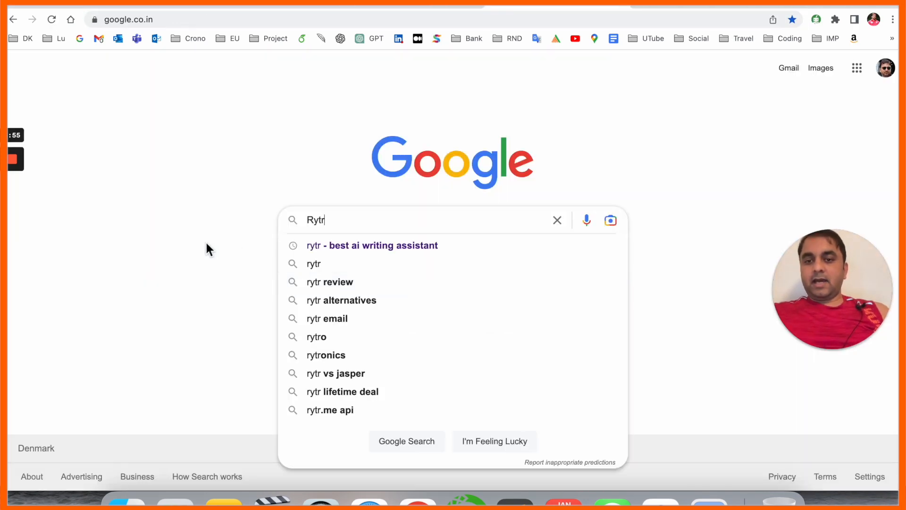
pyautogui.press('Enter')
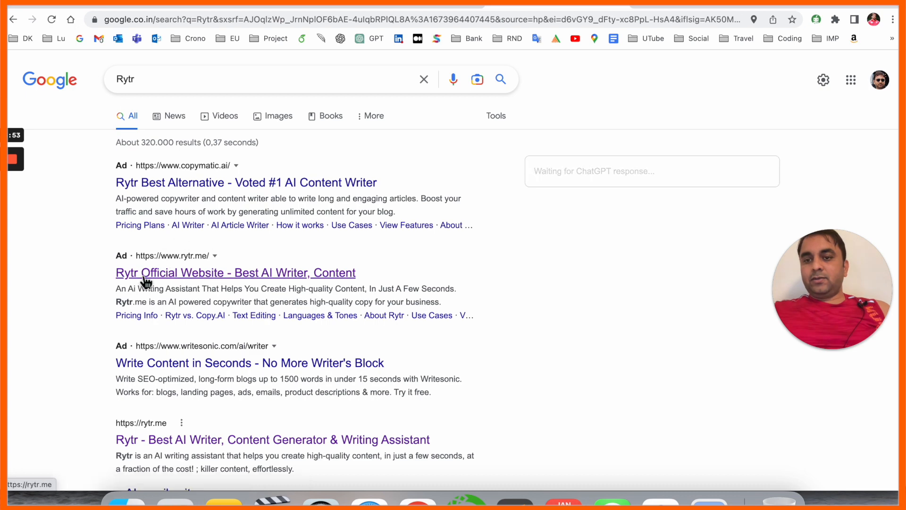
pyautogui.scroll(-3)
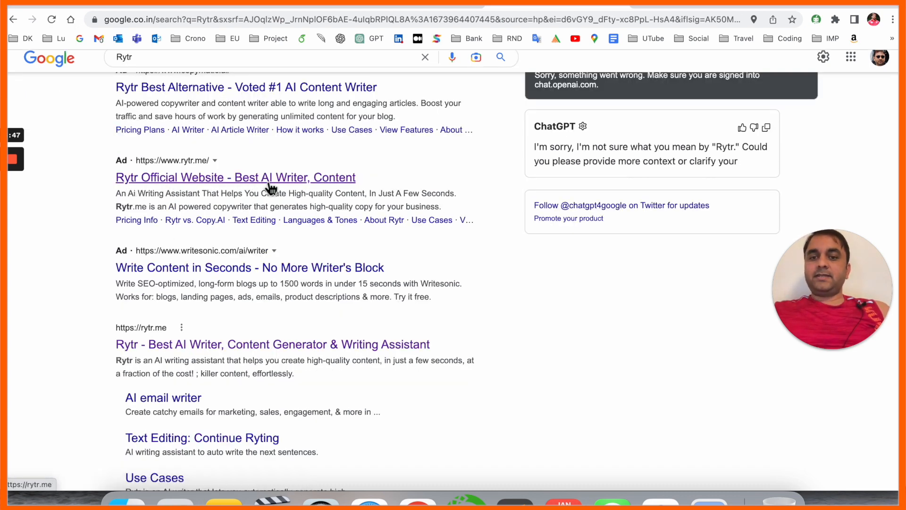
pyautogui.scroll(-3)
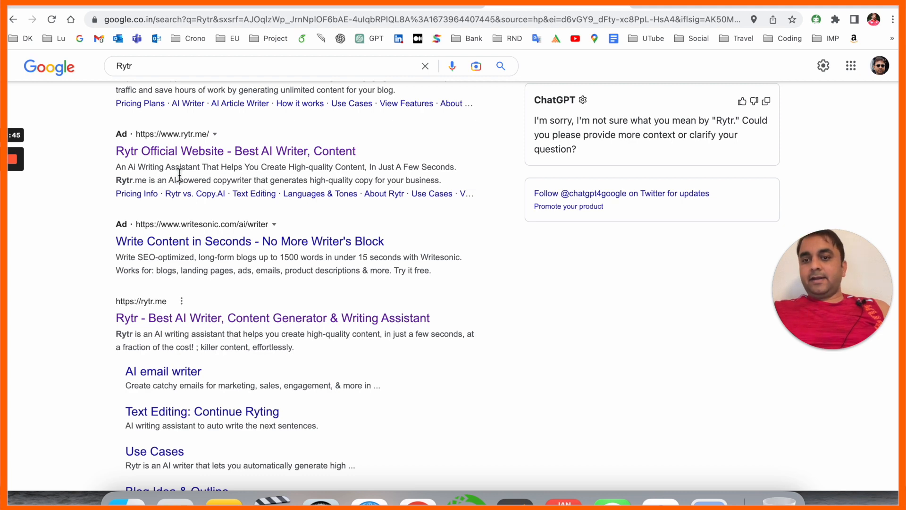
pyautogui.moveTo(261, 167)
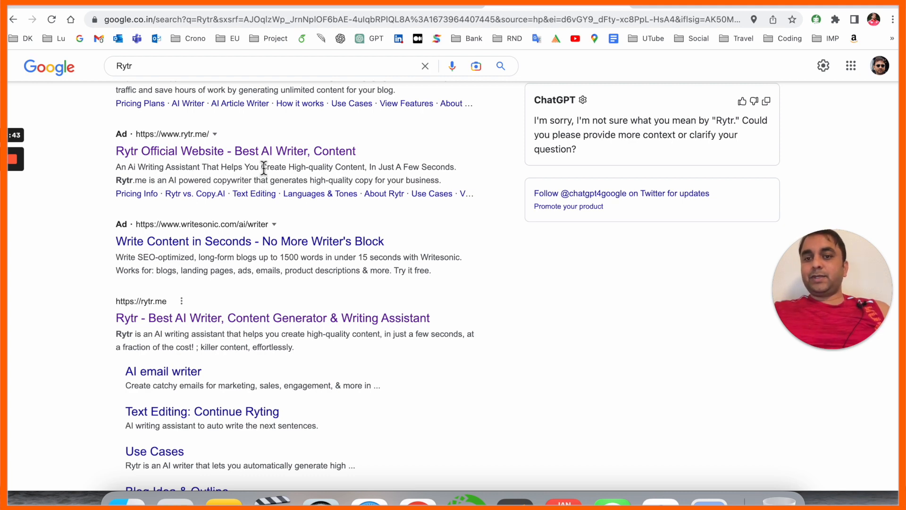
pyautogui.click(237, 151)
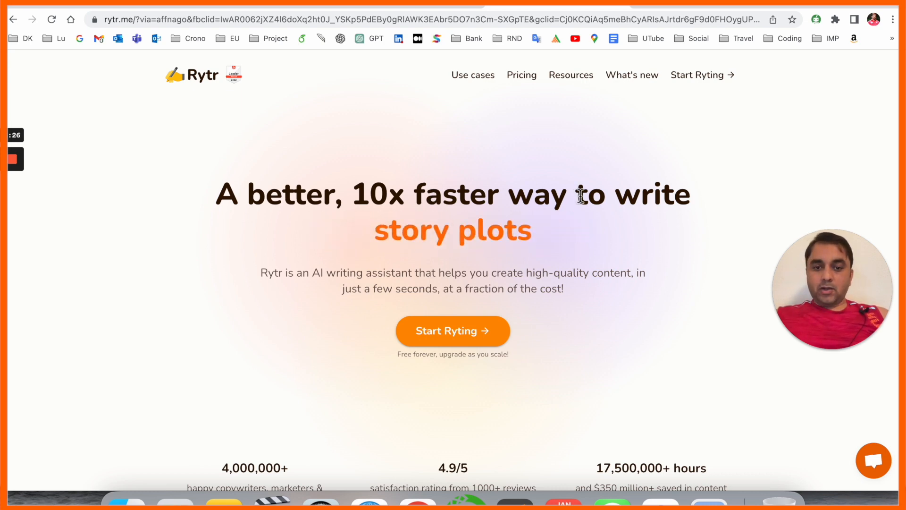
# - Use Start Ryting on the rytr.me landing page to reach the login screen
pyautogui.scroll(-3)
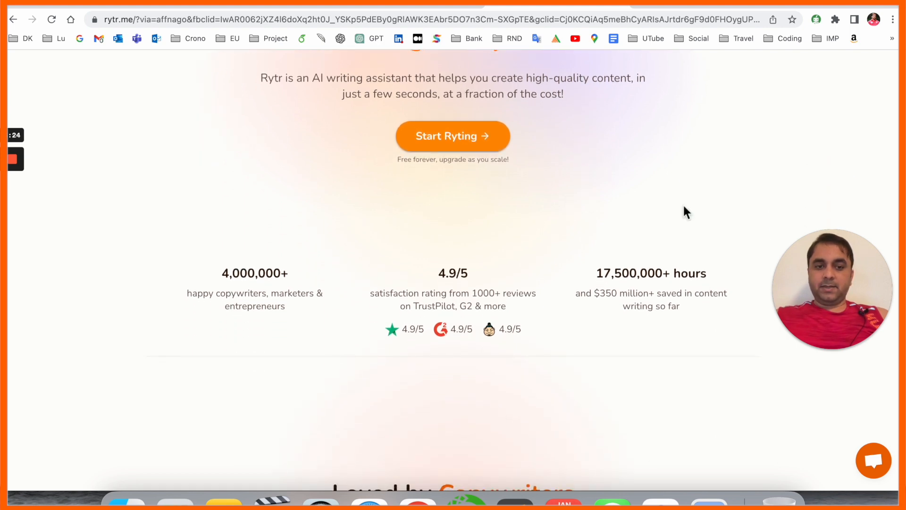
pyautogui.scroll(3)
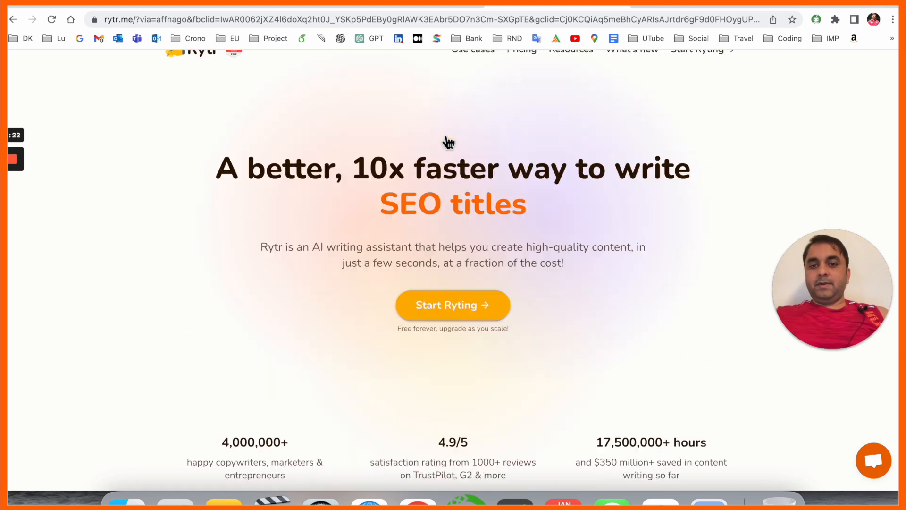
pyautogui.click(454, 305)
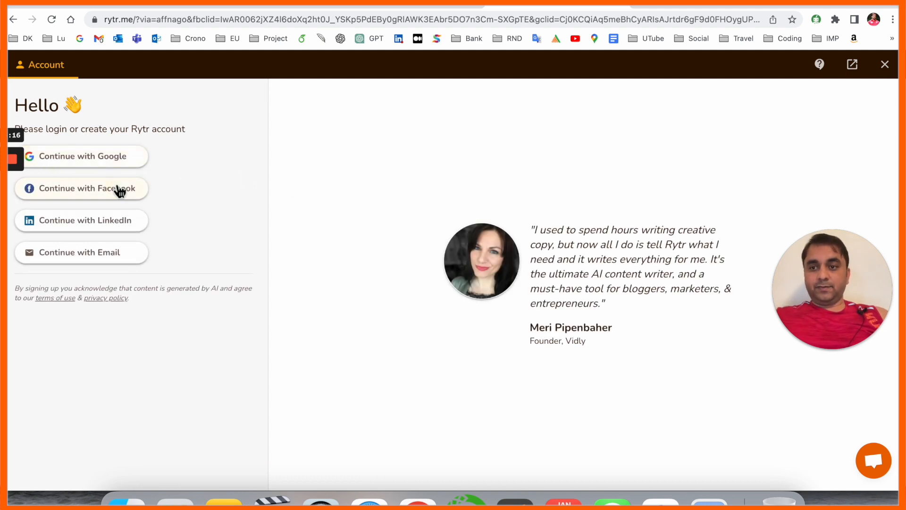
pyautogui.moveTo(176, 214)
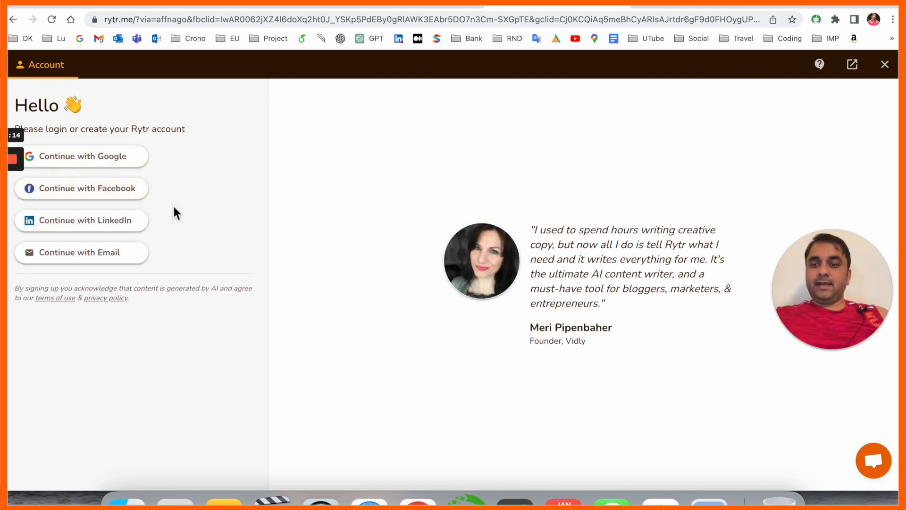
# - Sign in with Continue with Google, choose the account, and start the tutorial video
pyautogui.click(81, 157)
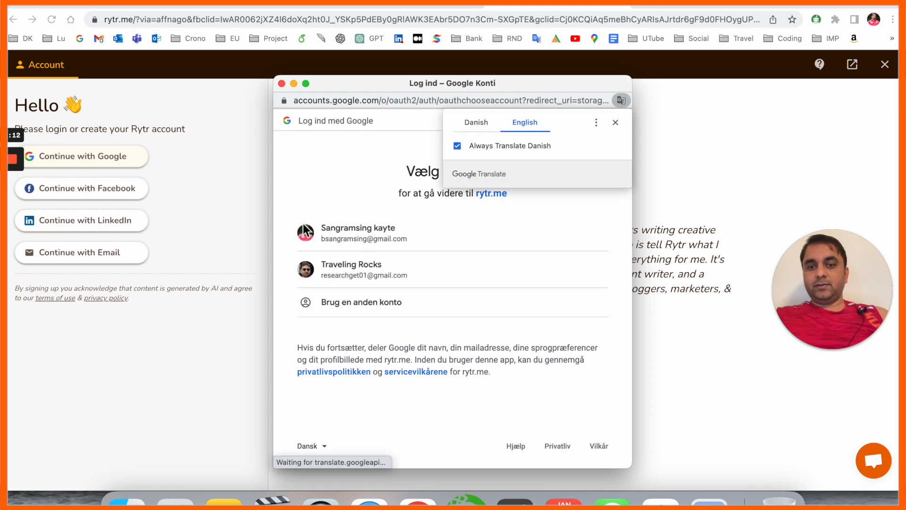
pyautogui.click(359, 233)
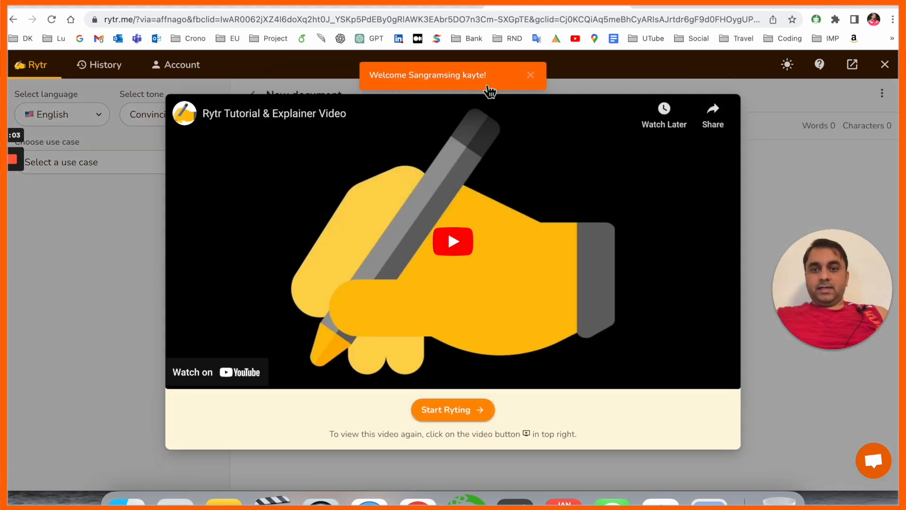
pyautogui.moveTo(460, 246)
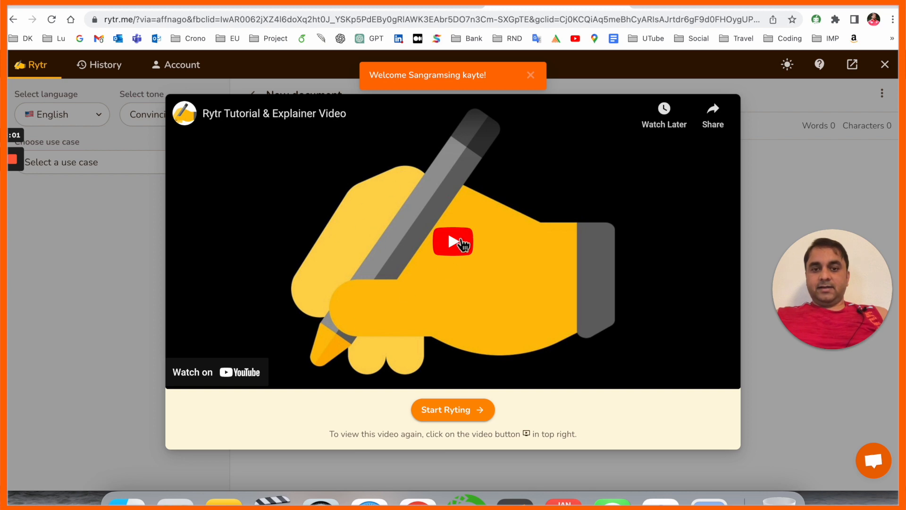
pyautogui.click(453, 241)
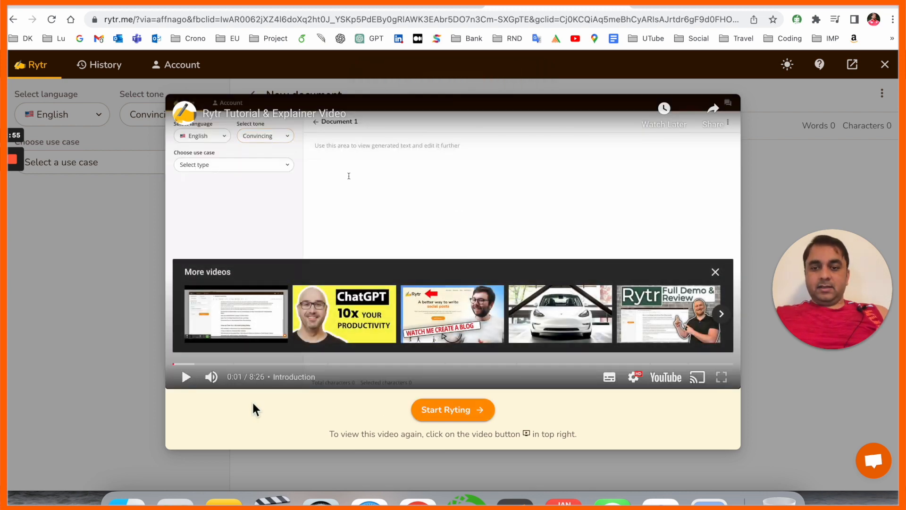
# - Dismiss the tutorial, review the language list, and show the writing use-case list
pyautogui.click(716, 272)
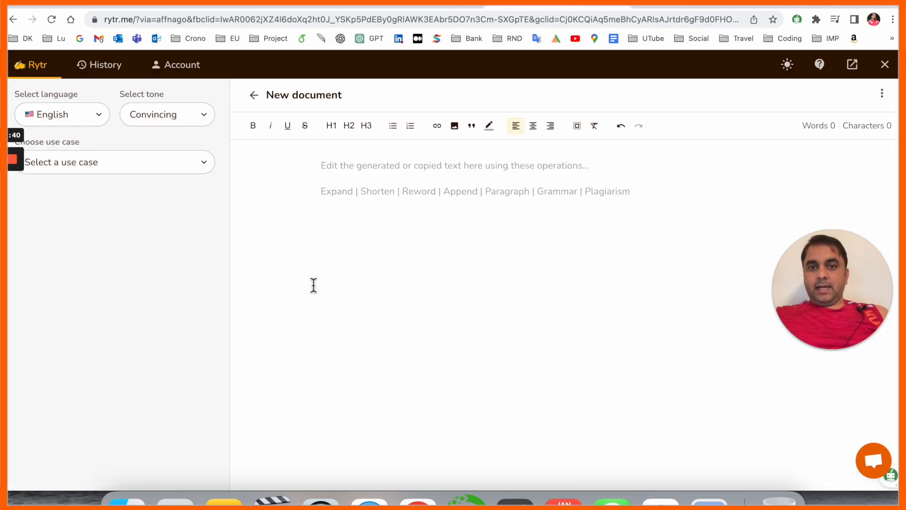
pyautogui.moveTo(97, 137)
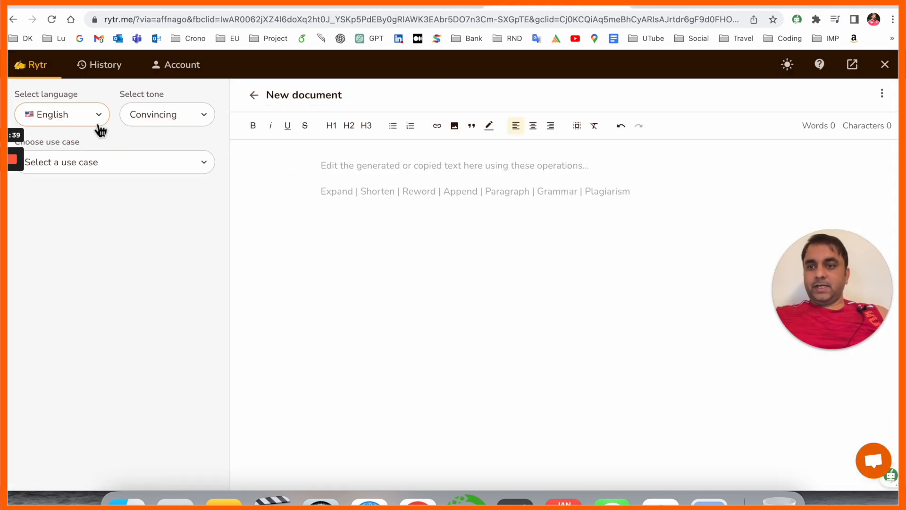
pyautogui.click(62, 114)
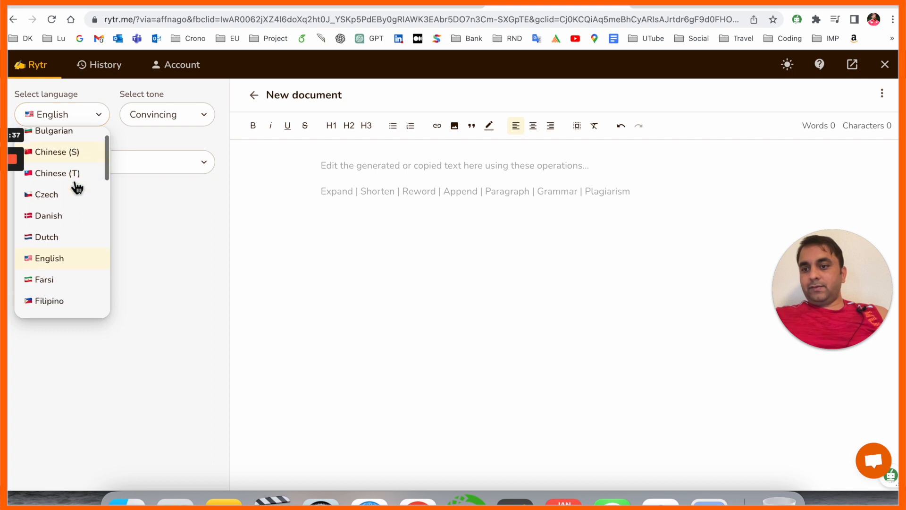
pyautogui.scroll(-3)
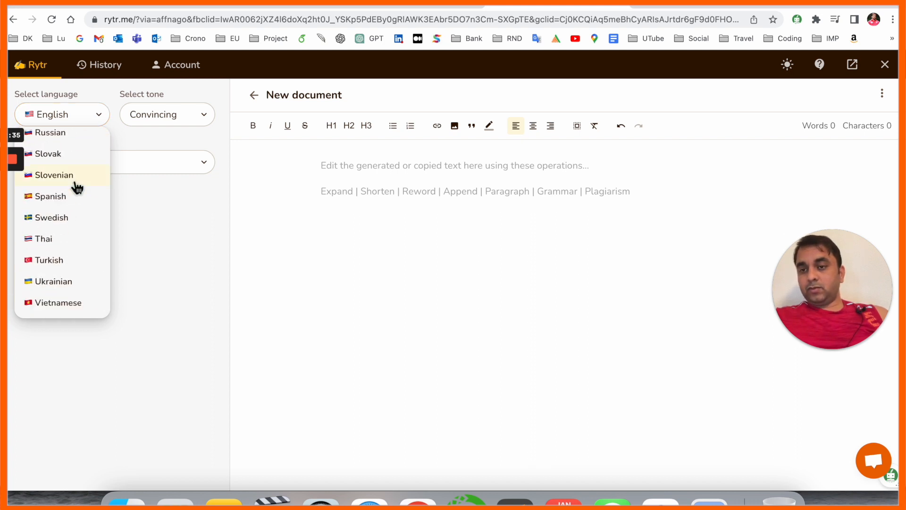
pyautogui.scroll(3)
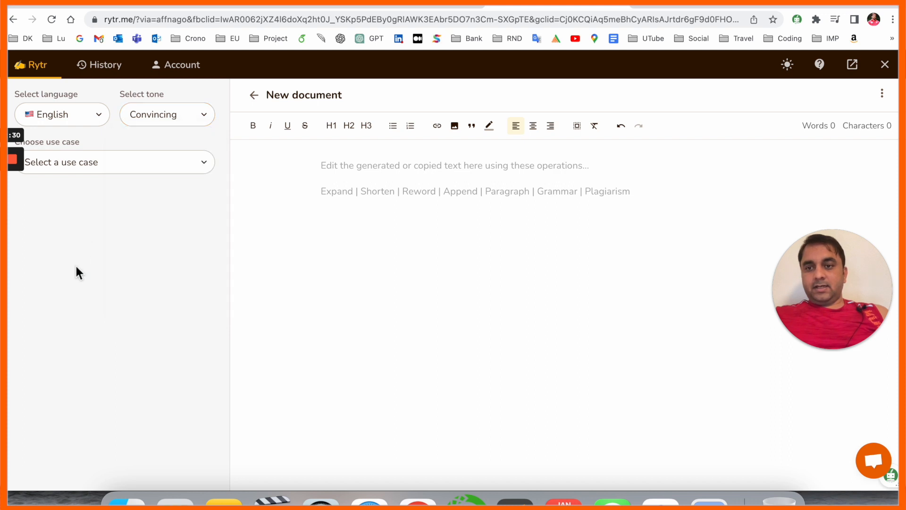
pyautogui.click(117, 162)
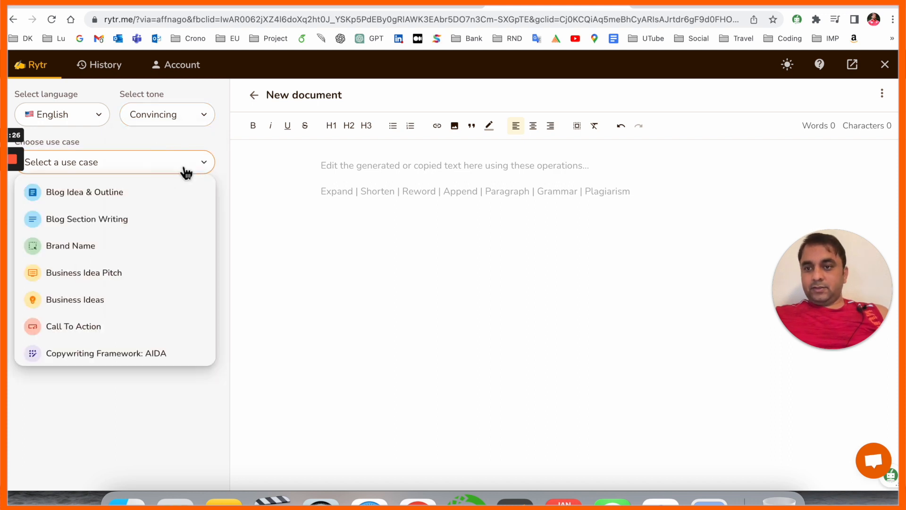
pyautogui.moveTo(163, 230)
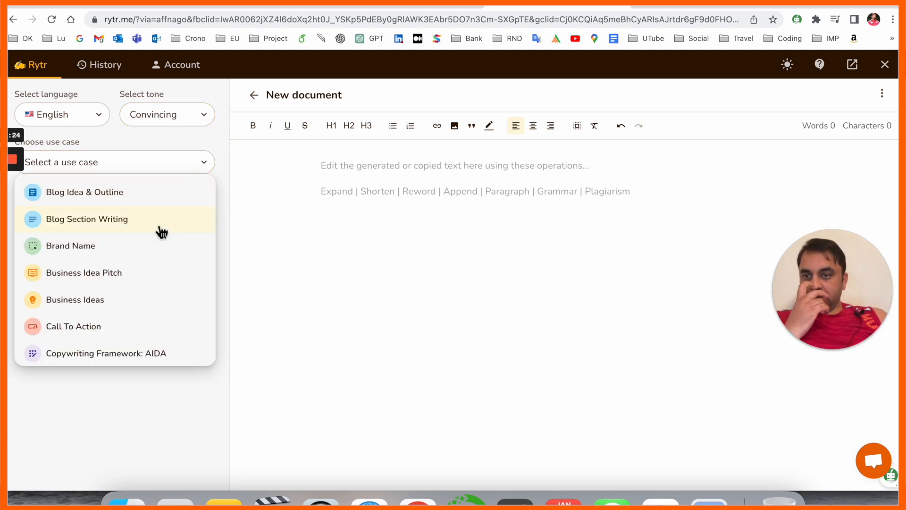
pyautogui.moveTo(132, 261)
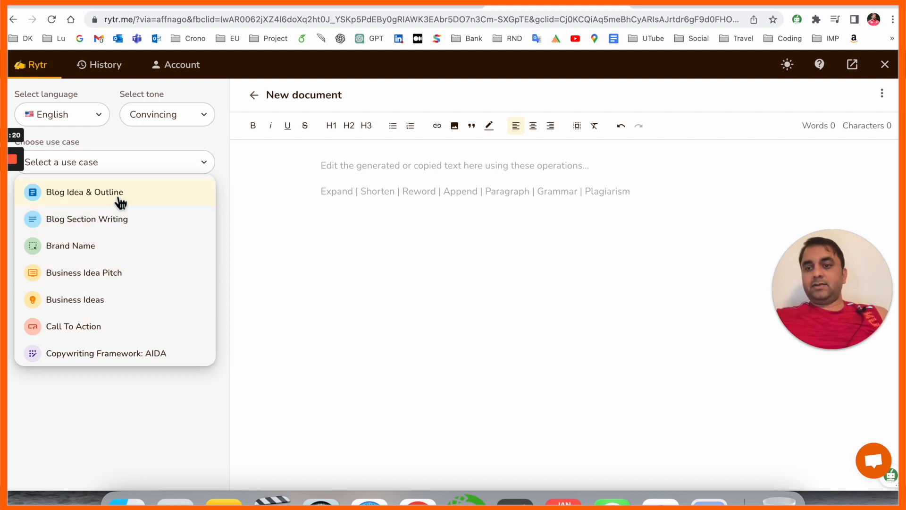
pyautogui.moveTo(126, 227)
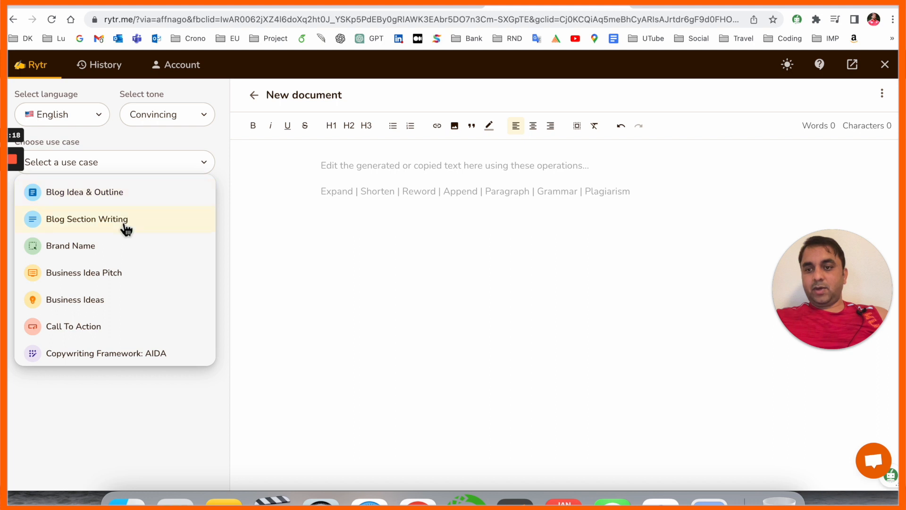
# - Choose Blog Idea & Outline with keyword NLP and title the document 'Build an Application Digital History using Natural Language Processing'
pyautogui.click(85, 193)
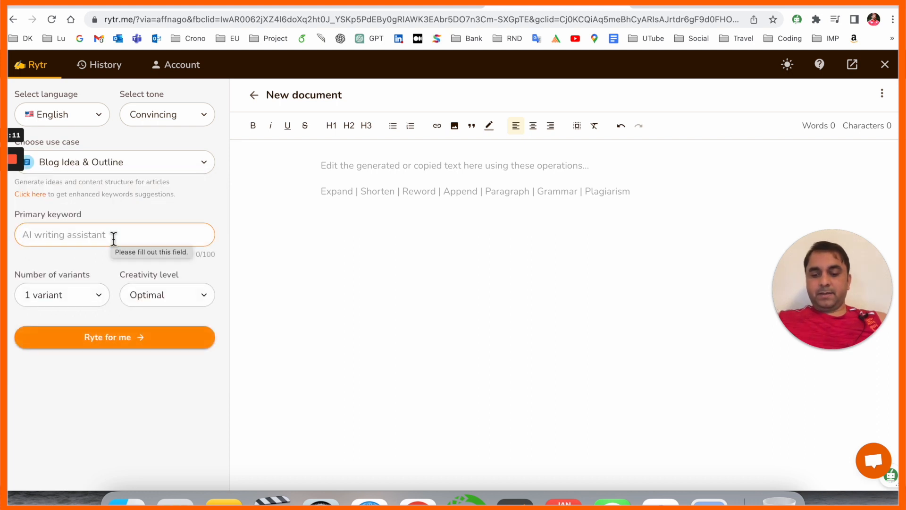
pyautogui.click(62, 295)
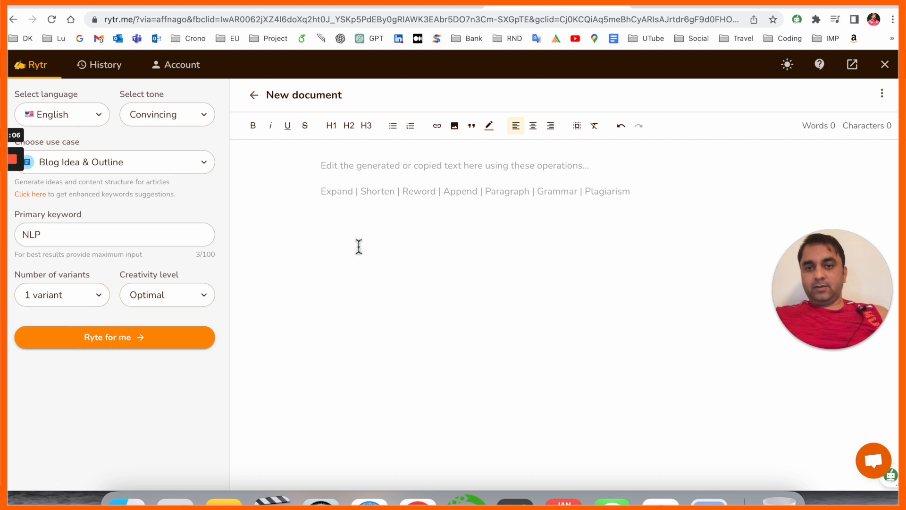
pyautogui.click(344, 166)
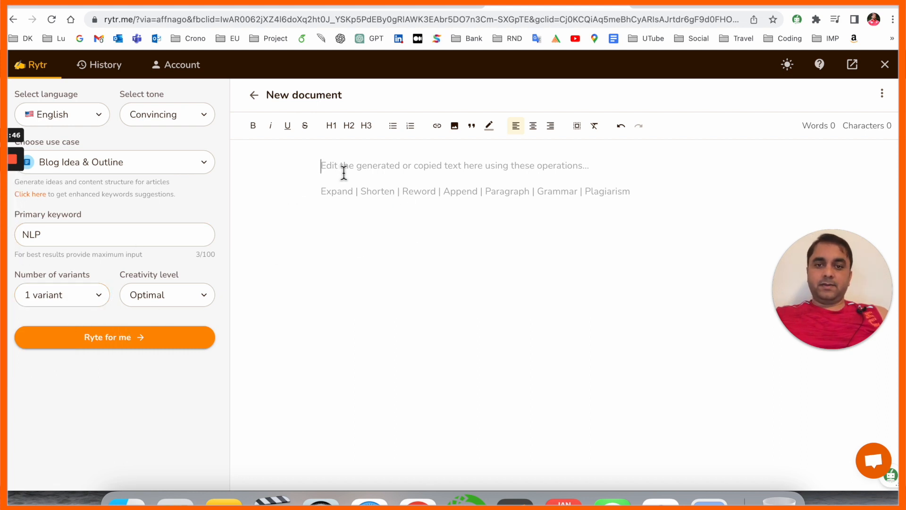
pyautogui.write('Build an Application Digital History using Natural Language Processing')
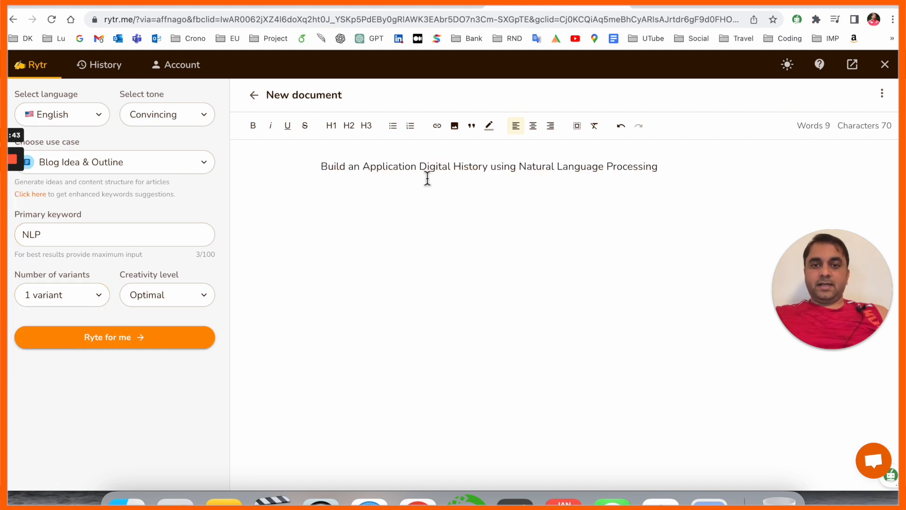
pyautogui.moveTo(371, 210)
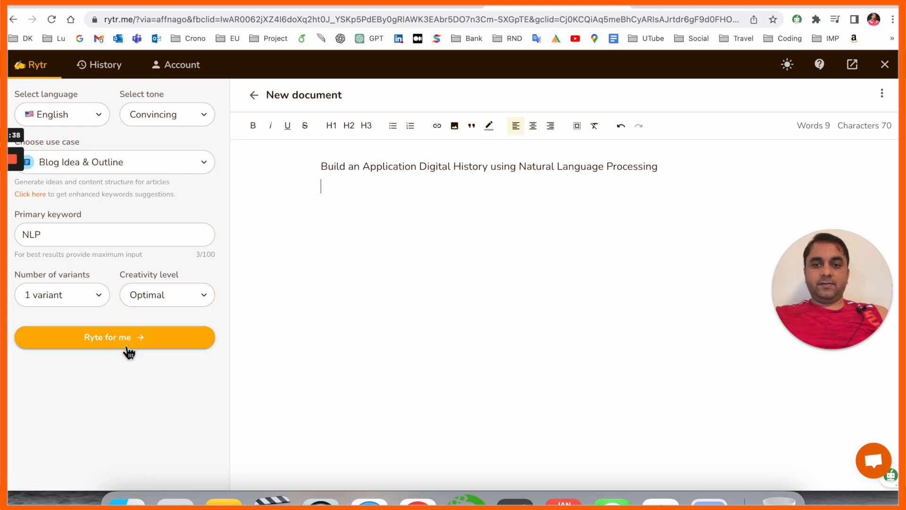
# - Run Ryte for me to produce the NLP blog topic and sectioned outline with keyword lists
pyautogui.click(115, 337)
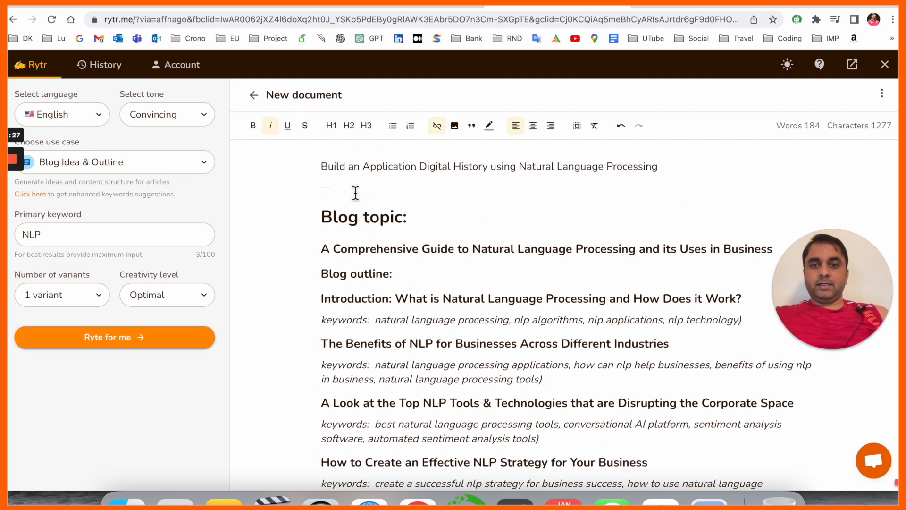
pyautogui.scroll(-3)
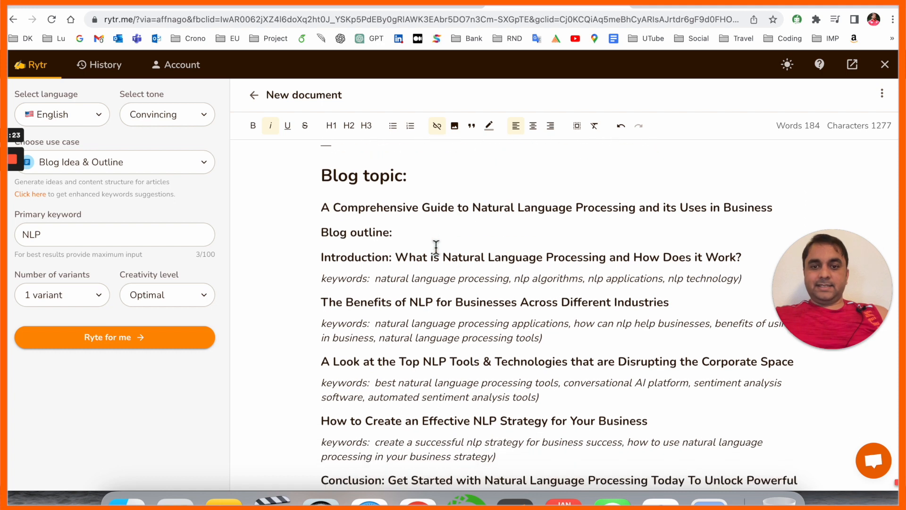
pyautogui.scroll(-3)
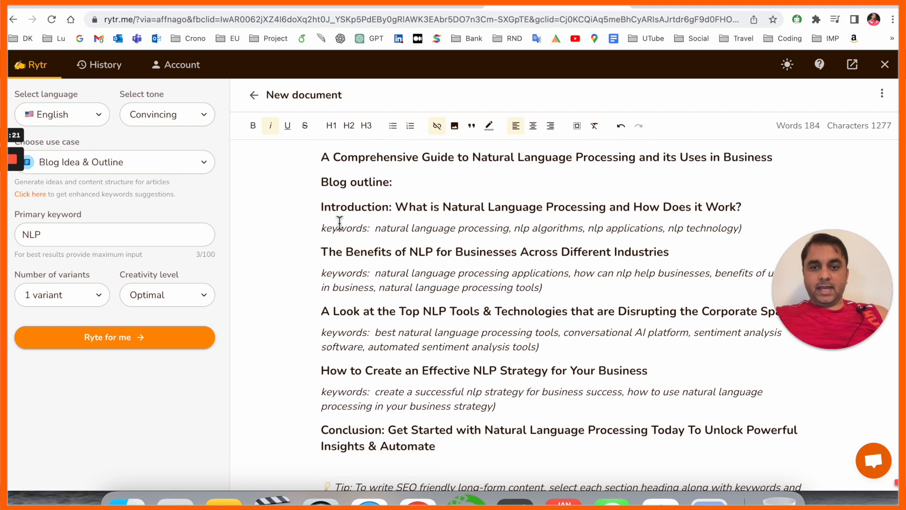
pyautogui.moveTo(395, 207); pyautogui.dragTo(601, 206)
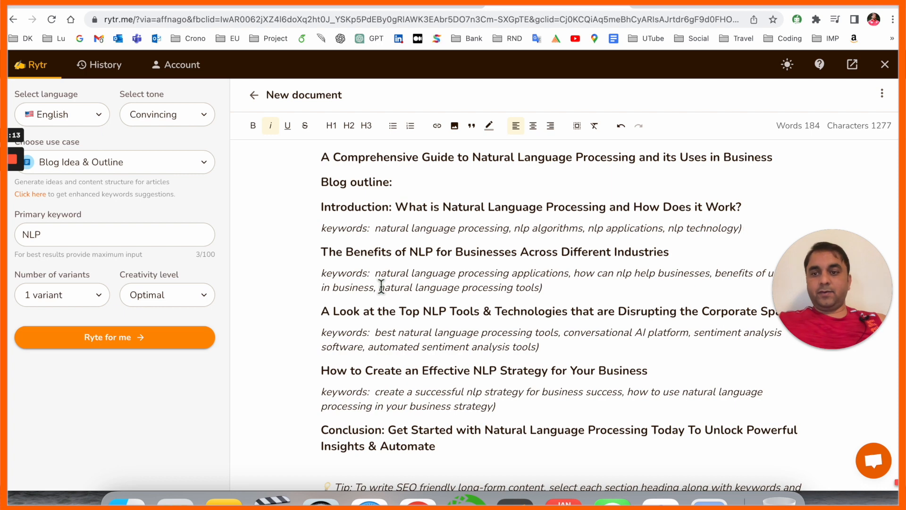
# - Switch to Blog Section Writing and generate the introduction paragraph explaining NLP
pyautogui.click(115, 162)
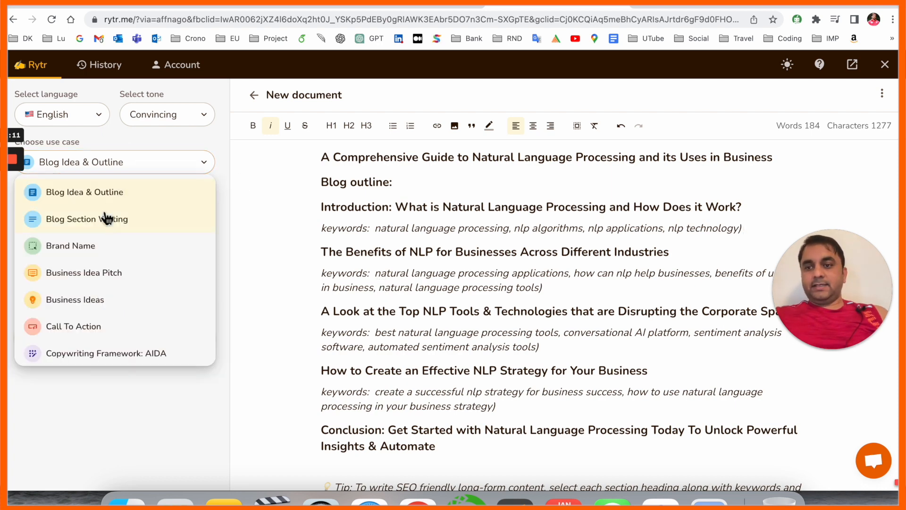
pyautogui.click(87, 219)
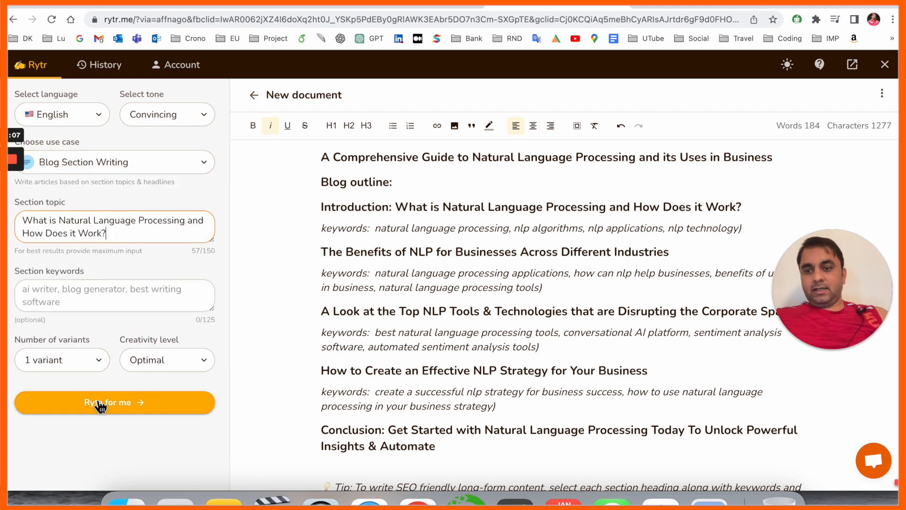
pyautogui.click(115, 403)
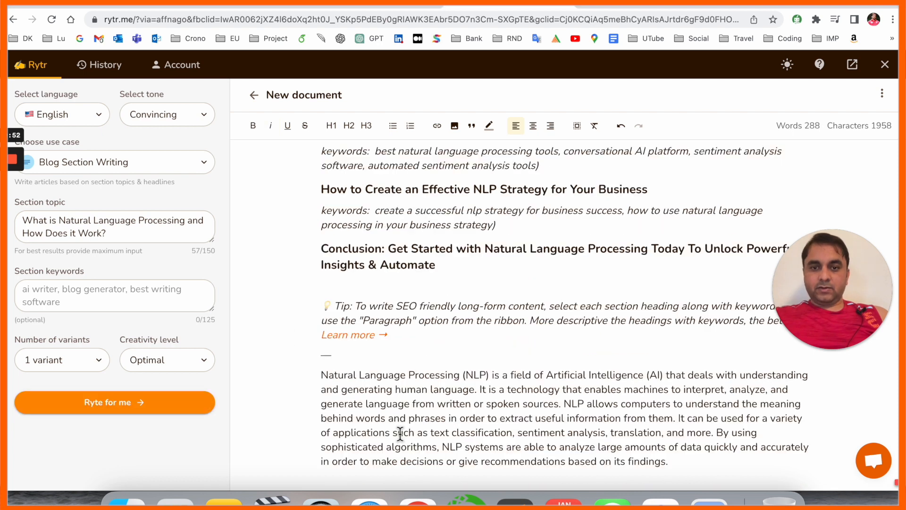
pyautogui.moveTo(321, 375); pyautogui.dragTo(668, 462)
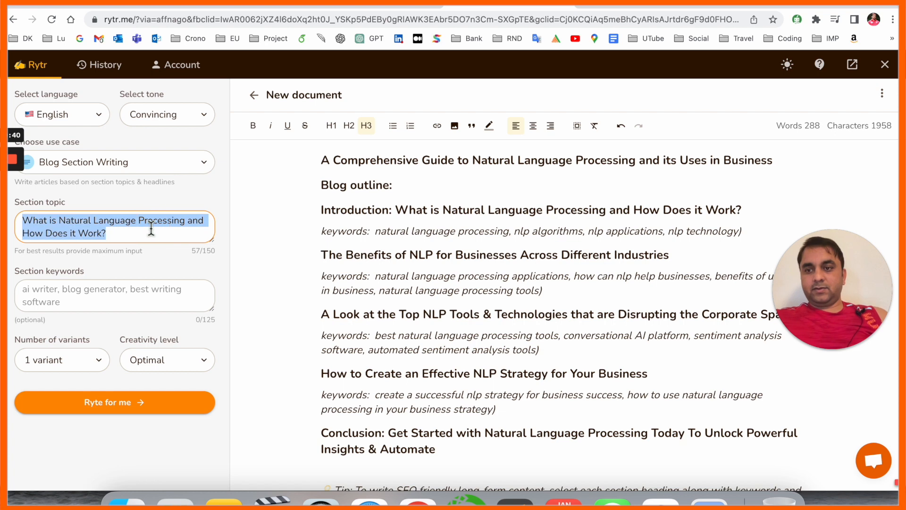
# - Generate section paragraphs on NLP's business benefits and the top NLP tools disrupting corporate work
pyautogui.click(115, 402)
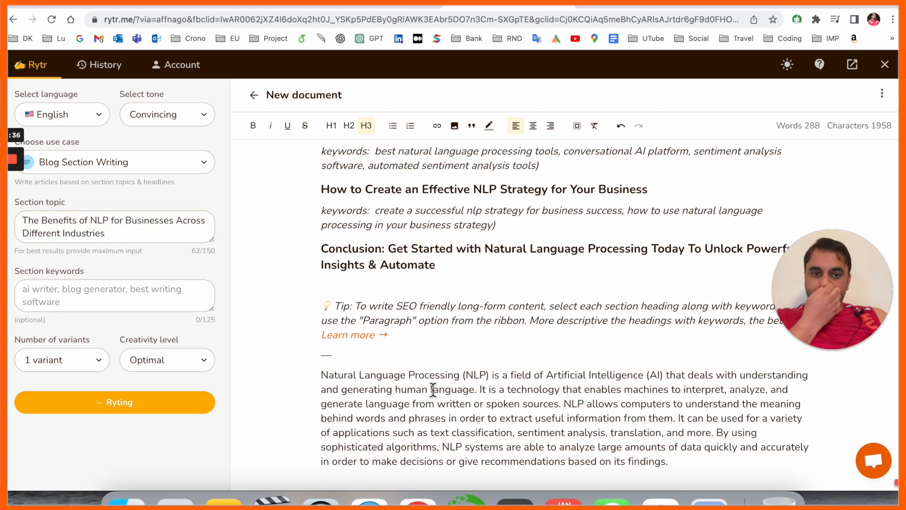
pyautogui.click(115, 402)
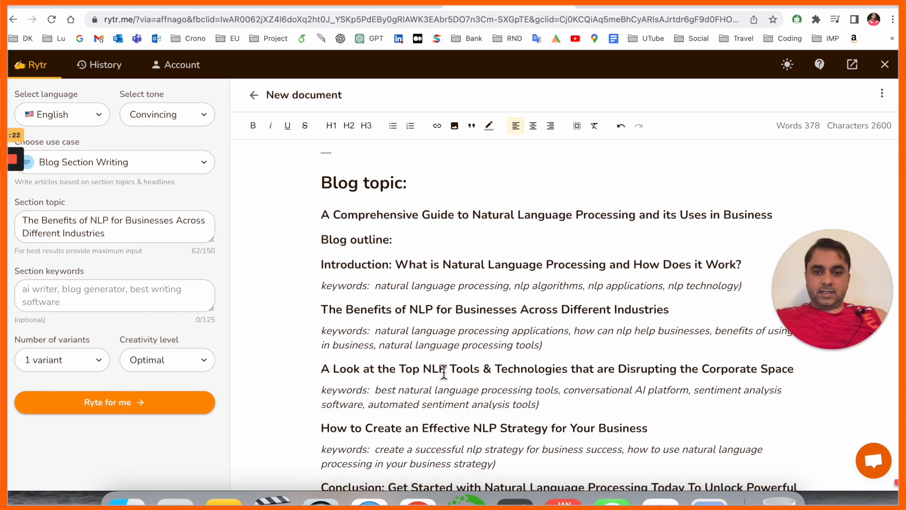
pyautogui.click(115, 403)
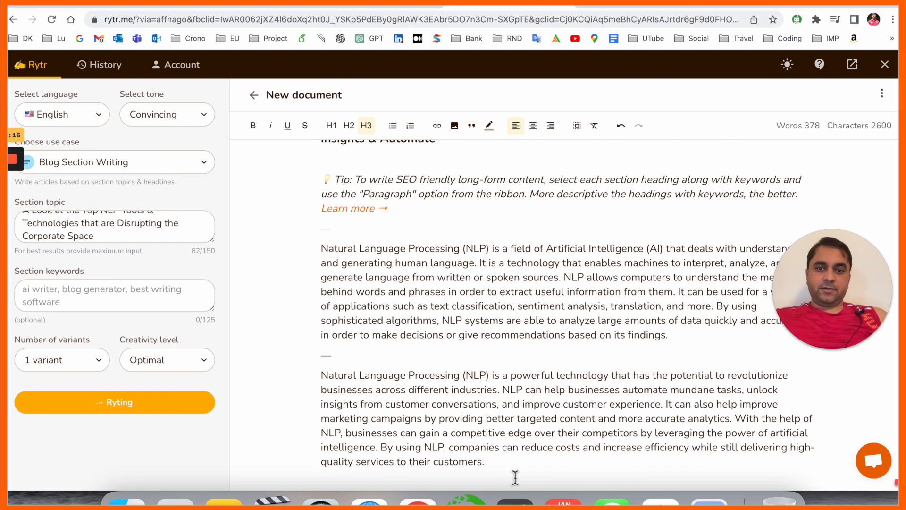
pyautogui.click(114, 403)
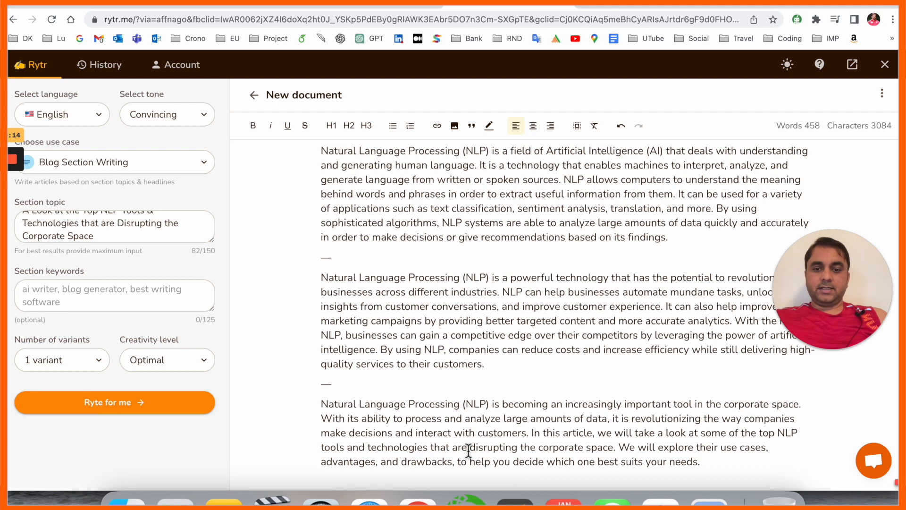